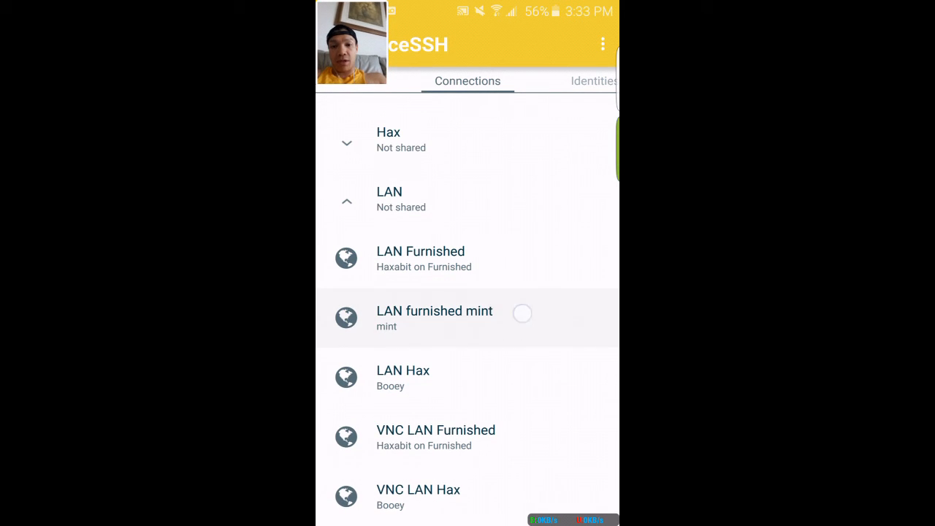
Open the SSH session to the LAN furnished mint PC and focus the terminal for typing
{"action": "left_click", "coordinate": [434, 317]}
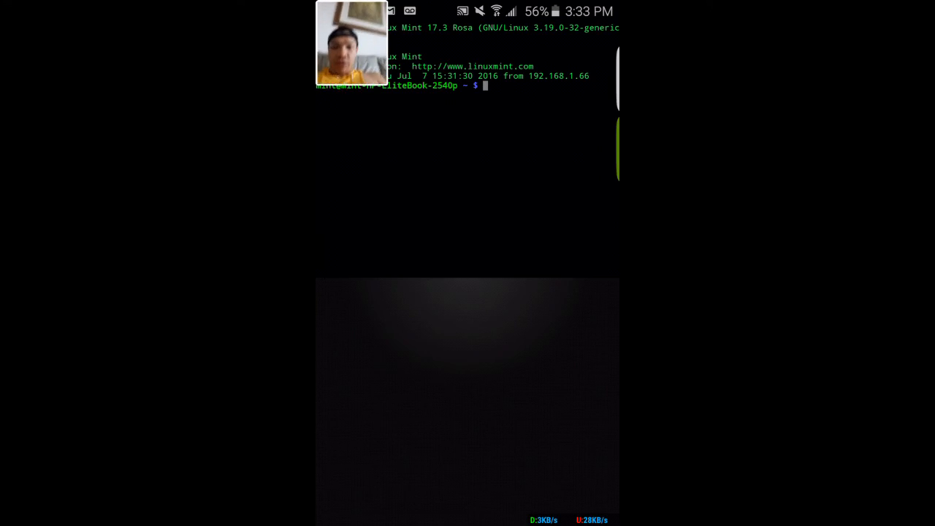
{"action": "left_click", "coordinate": [482, 84]}
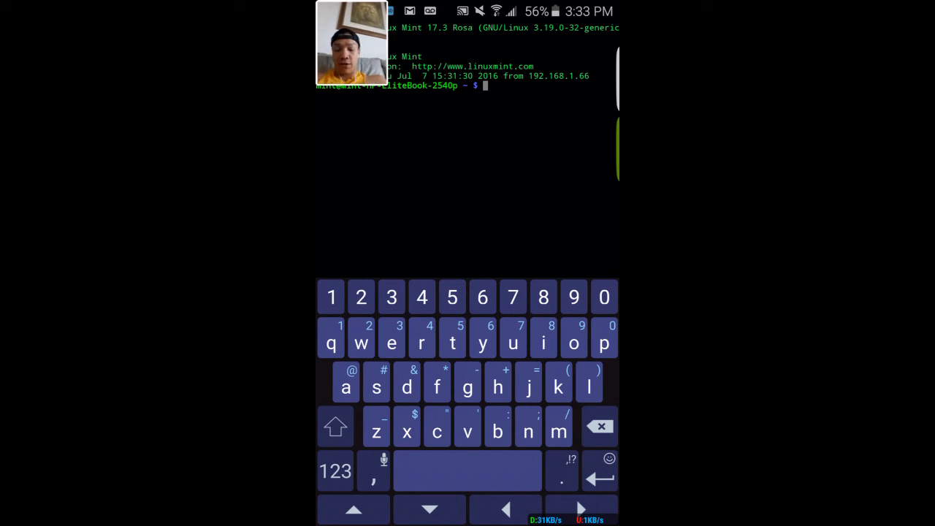
Refresh the Mint PC's package lists with sudo apt-get update
{"action": "type", "text": "sudo apt-g"}
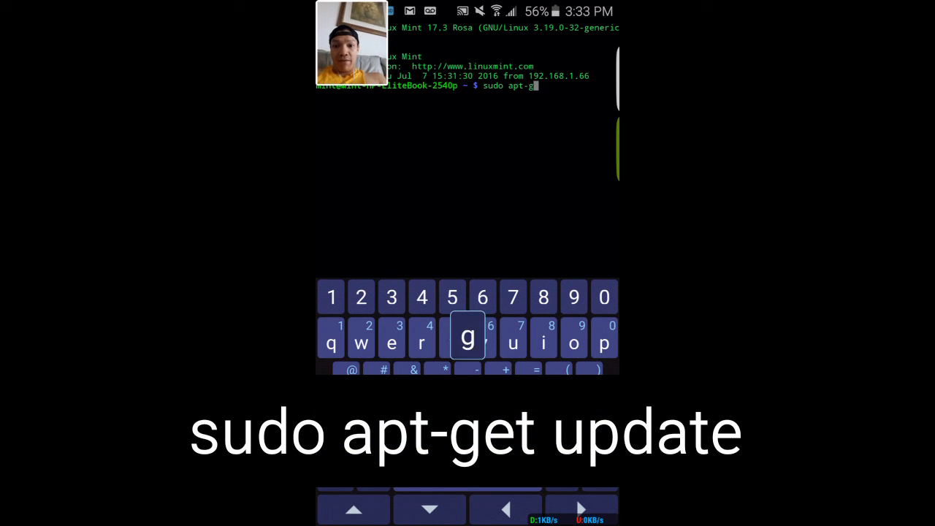
{"action": "type", "text": "u"}
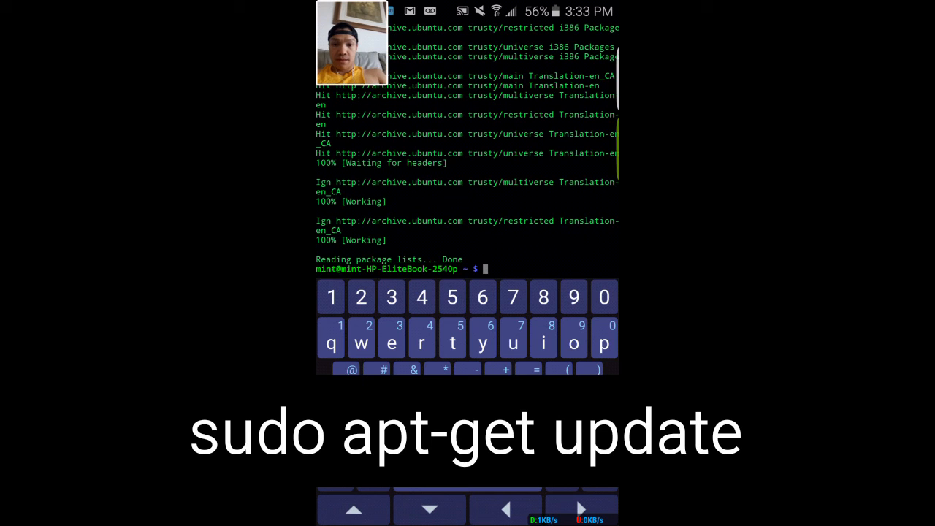
{"action": "type", "text": "sudo"}
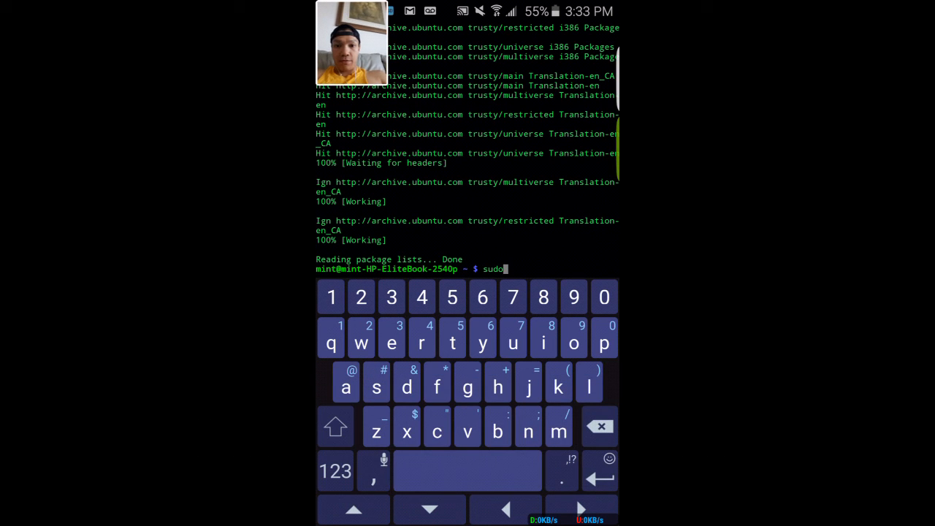
Install x11vnc with sudo apt-get install x11vnc, confirming with y
{"action": "type", "text": "apt-get"}
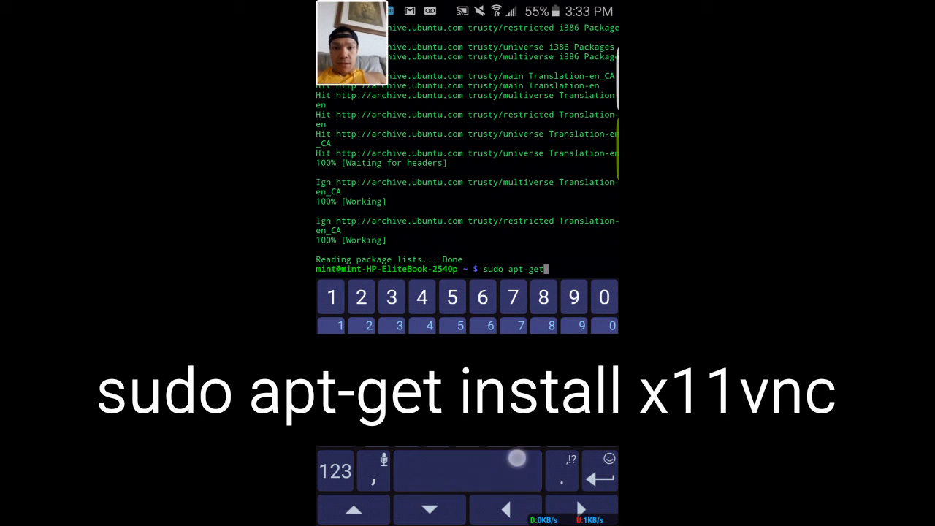
{"action": "type", "text": "i"}
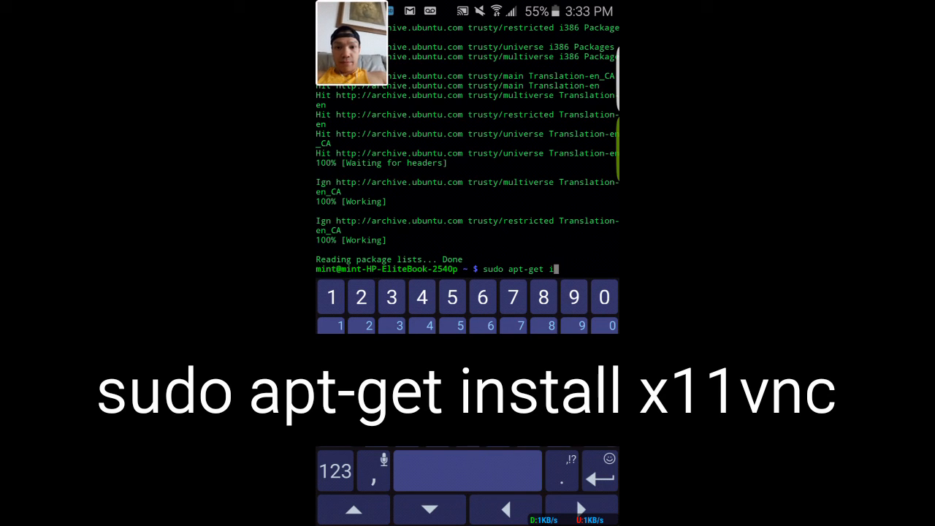
{"action": "type", "text": "nstall"}
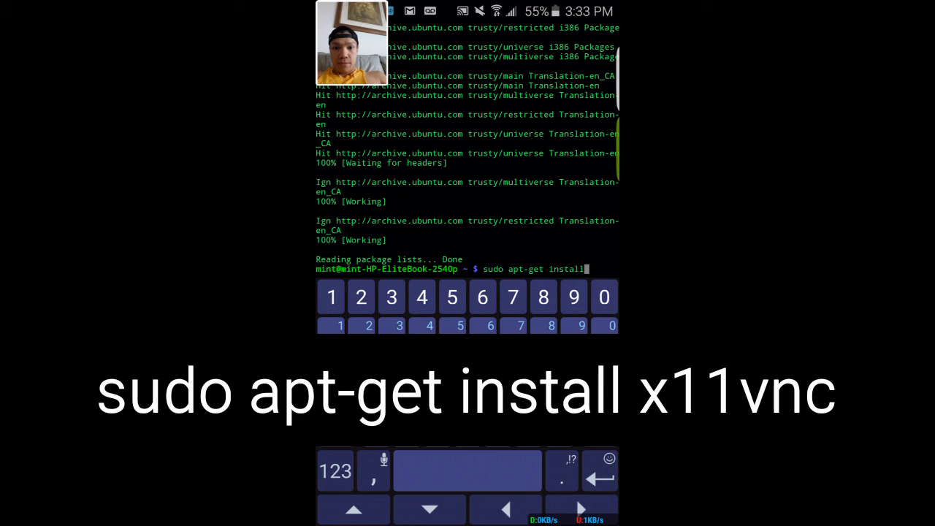
{"action": "type", "text": "x11vnc"}
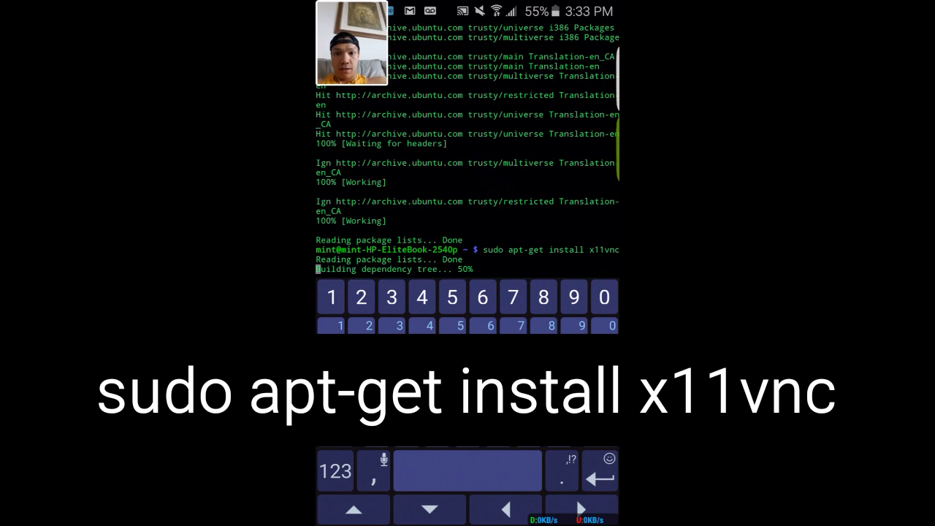
{"action": "type", "text": "y"}
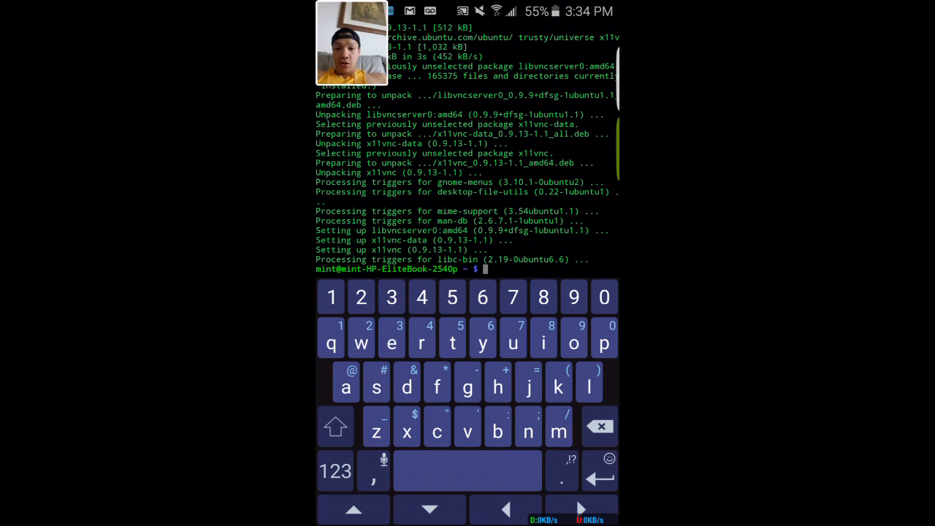
Start the VNC server on the Mint PC by running x11vnc
{"action": "type", "text": "11vnc"}
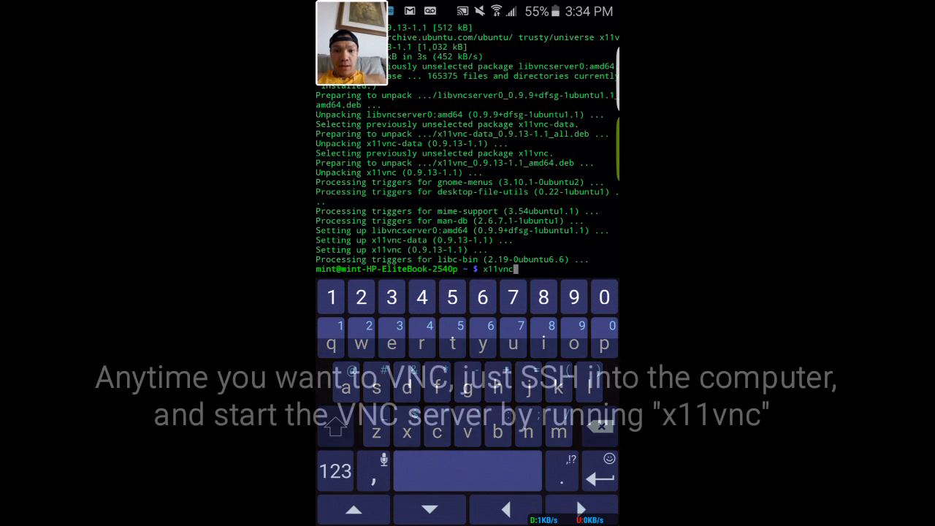
{"action": "key", "text": "enter"}
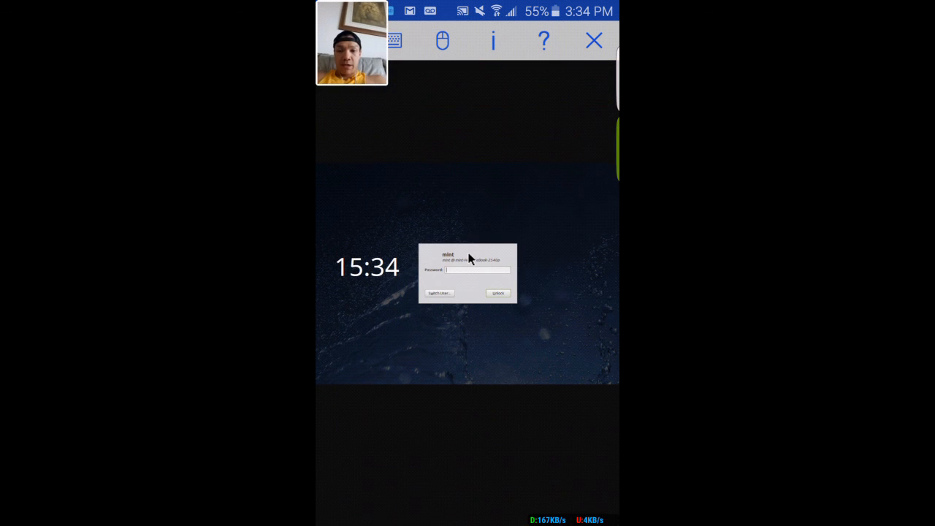
Disconnect the VNC Viewer session showing the Mint PC's lock screen, confirming the dialog
{"action": "left_click", "coordinate": [593, 40]}
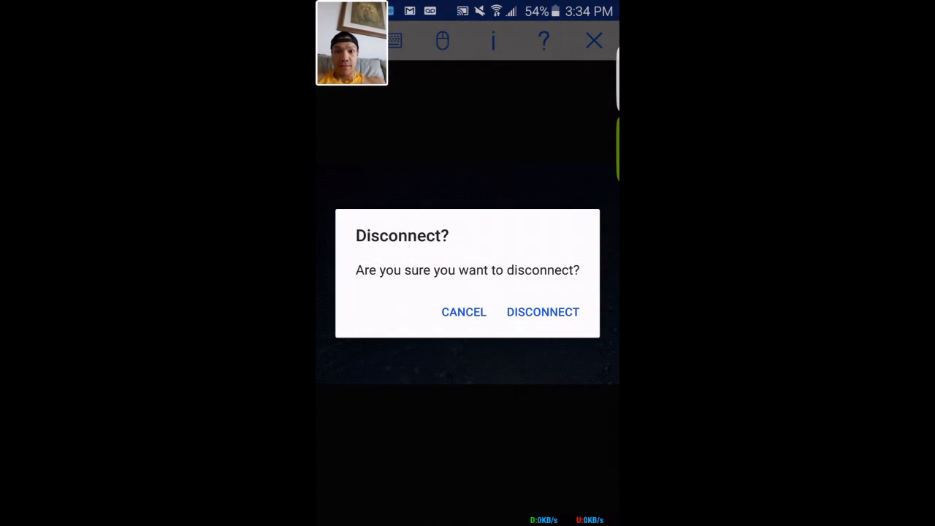
{"action": "left_click", "coordinate": [544, 312]}
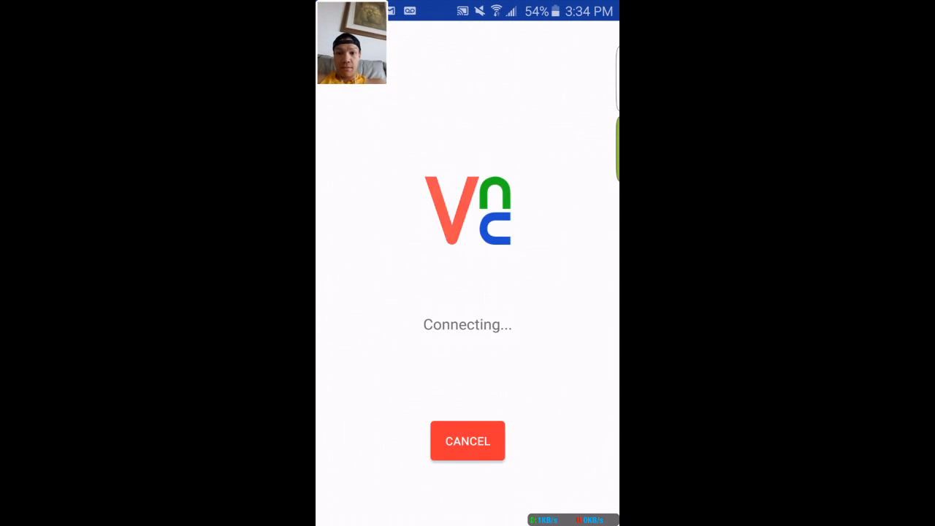
Cancel the pending connection to return to the saved computers list
{"action": "left_click", "coordinate": [467, 441]}
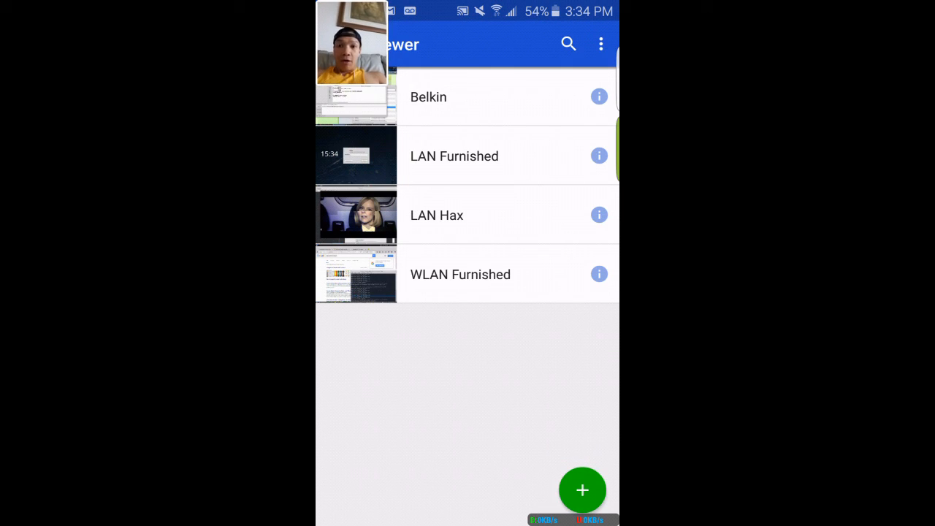